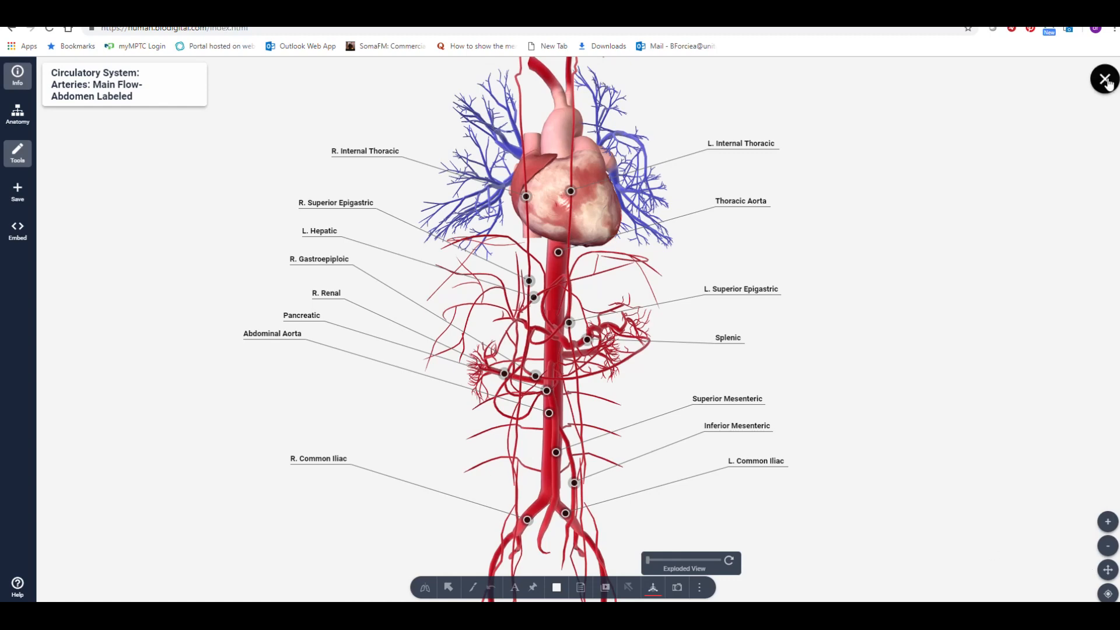
Close the labelled abdominal arteries model and bring up the Explore anatomy categories
left_click(1105, 78)
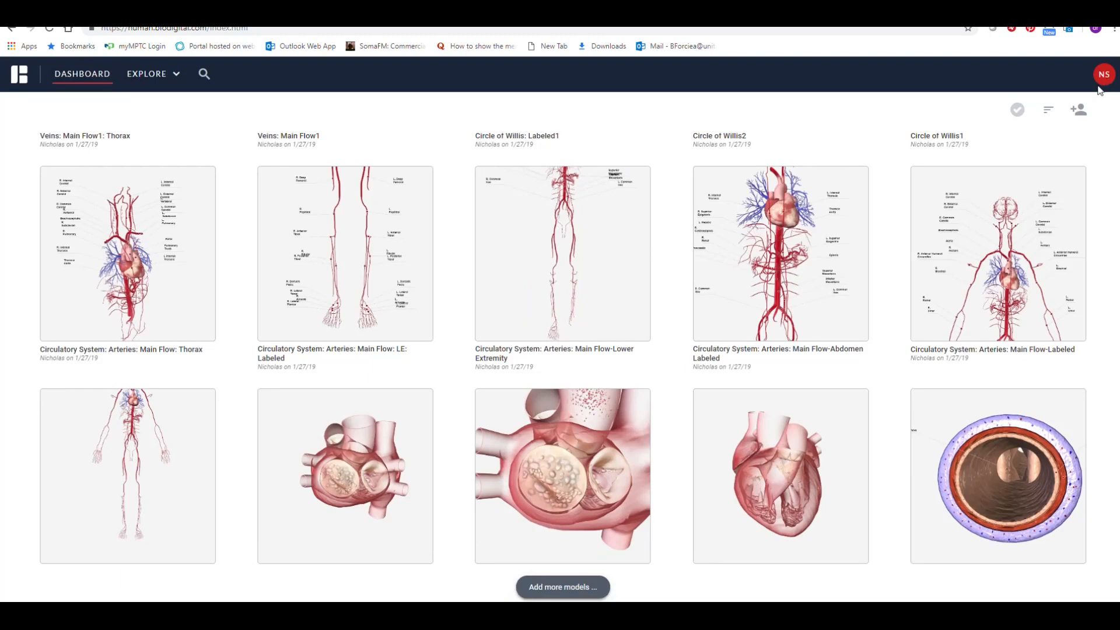
left_click(147, 74)
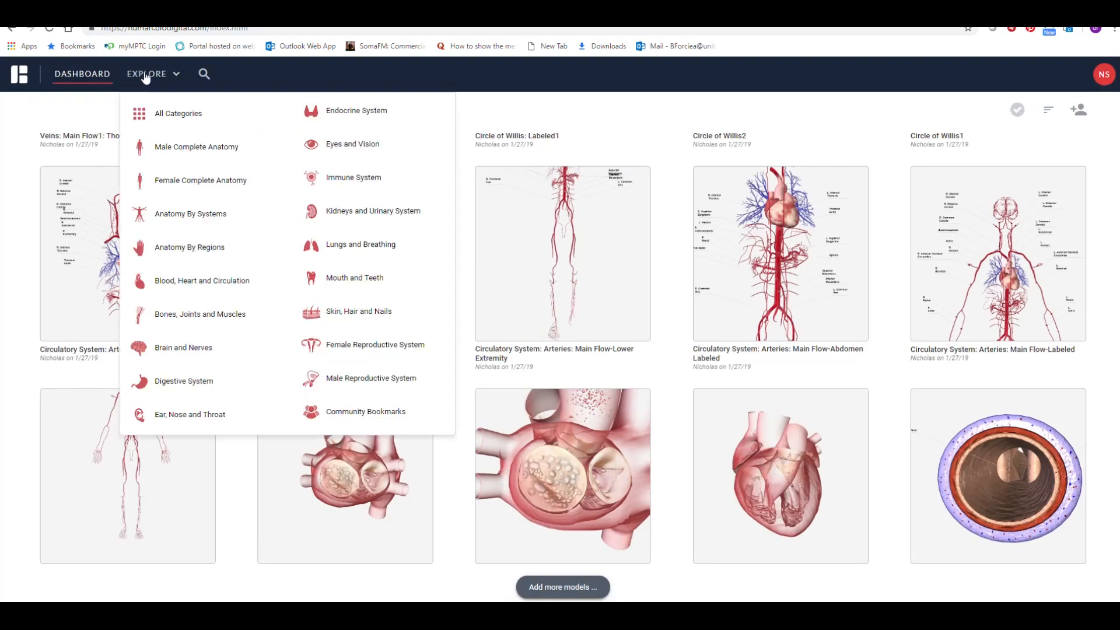
mouse_move(168, 150)
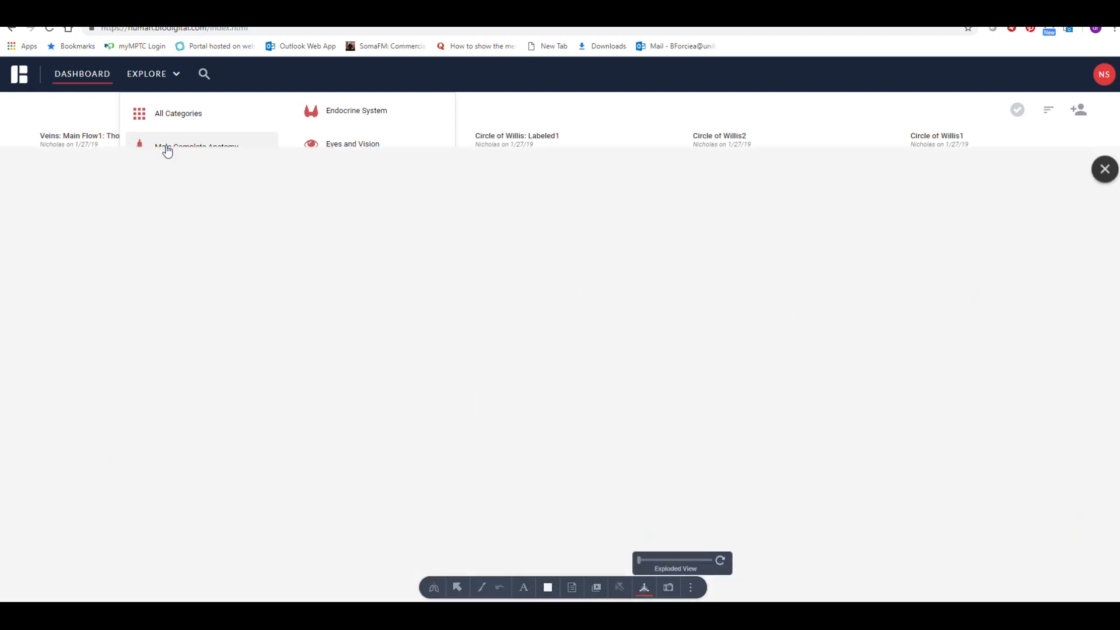
Load Male Complete Anatomy and hide muscular, connective, respiratory, digestive and urinary systems
left_click(196, 147)
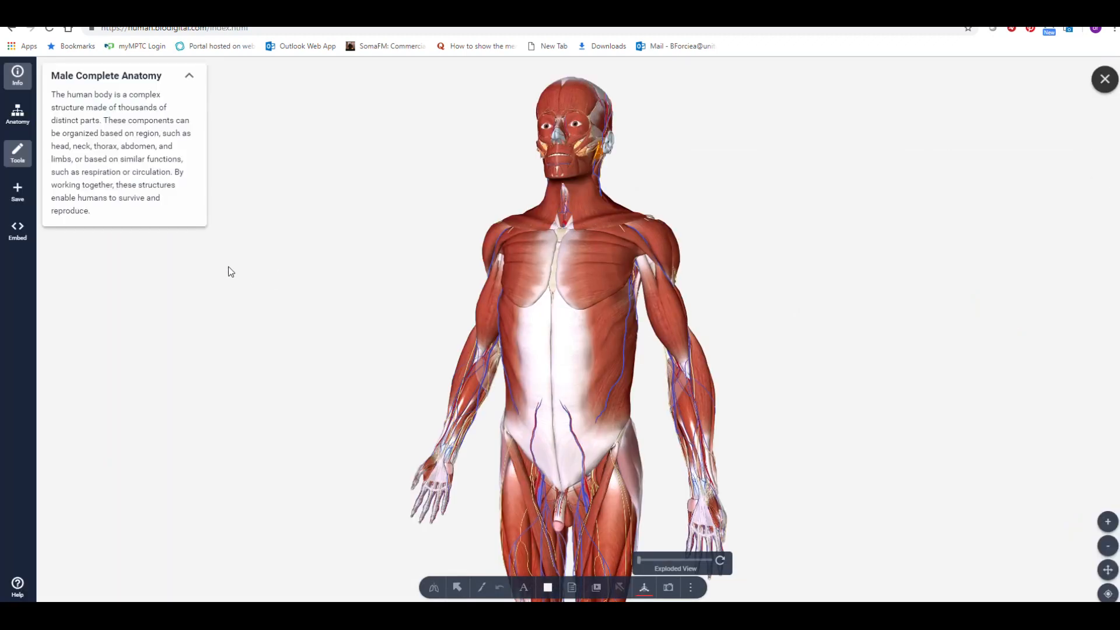
mouse_move(18, 116)
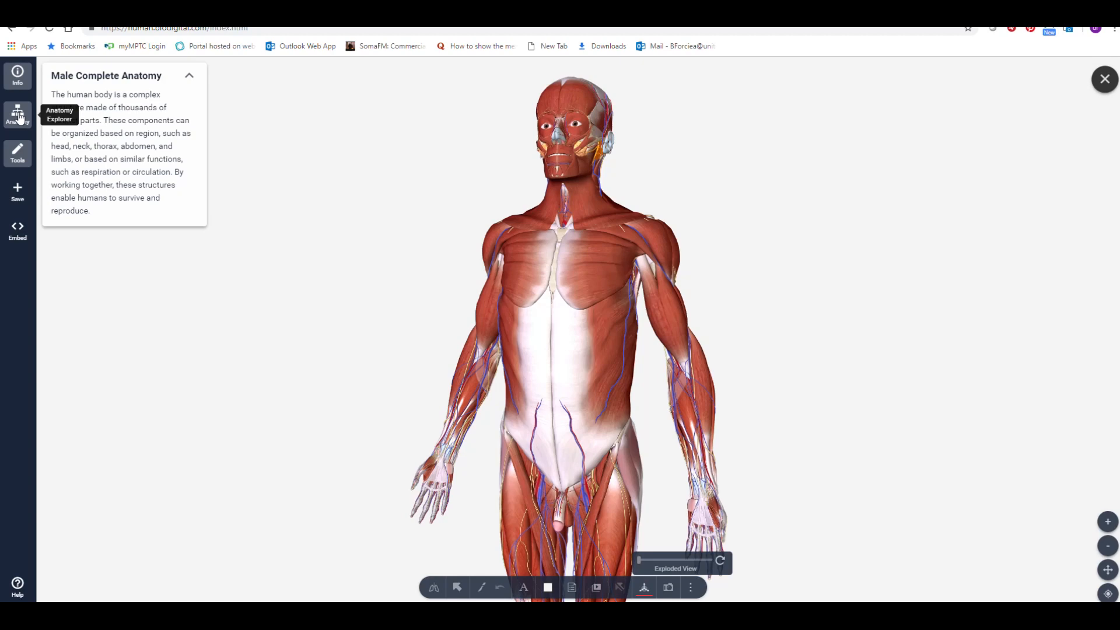
left_click(18, 115)
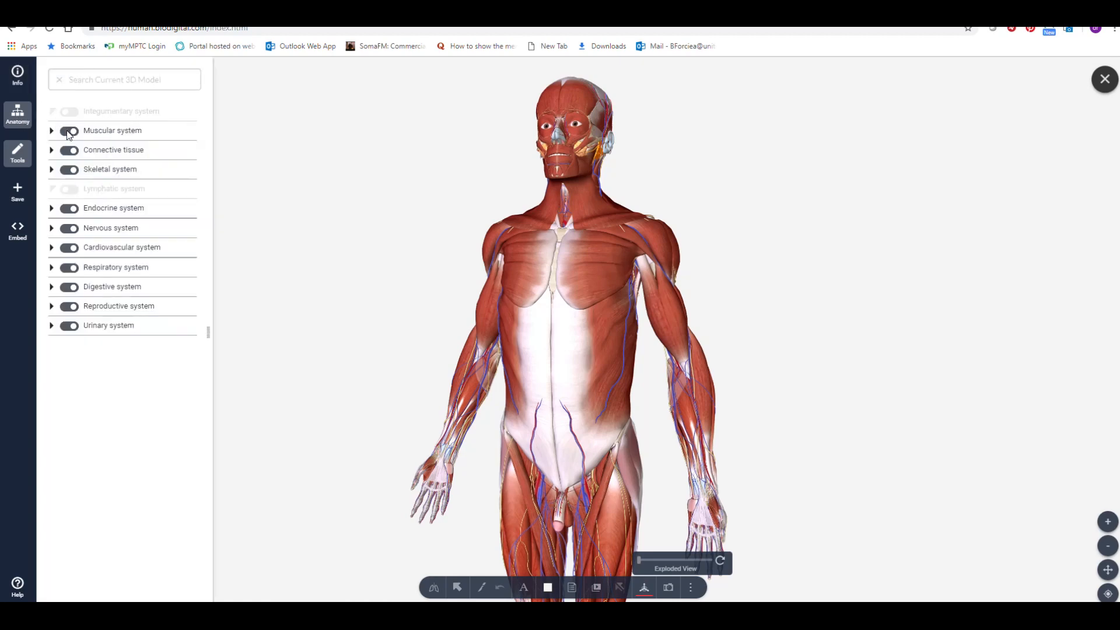
left_click(69, 129)
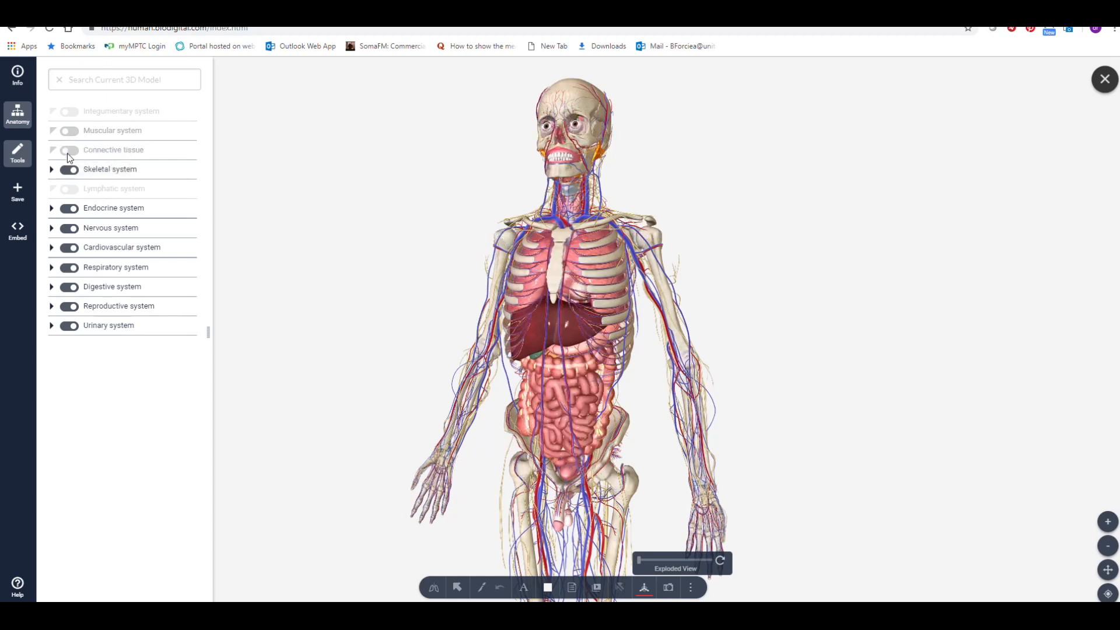
left_click(69, 168)
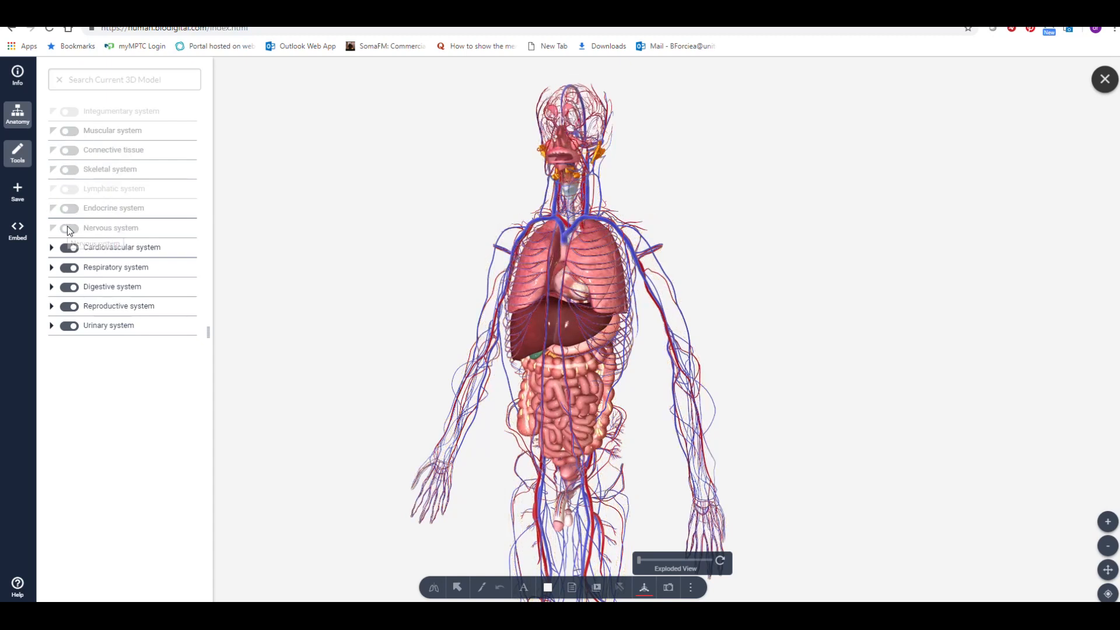
left_click(69, 267)
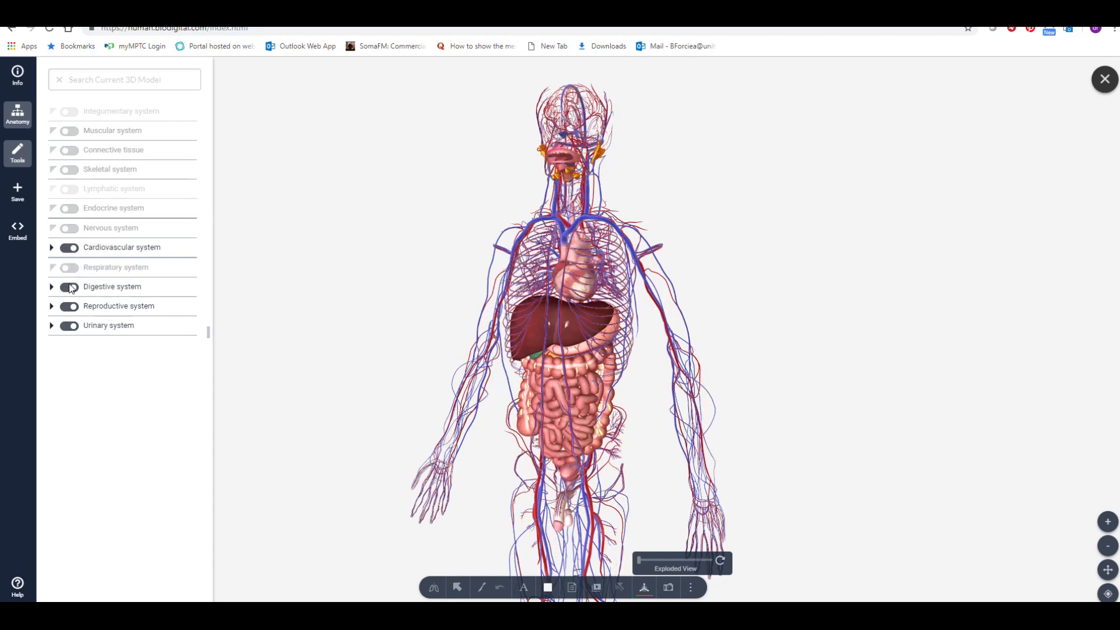
left_click(69, 287)
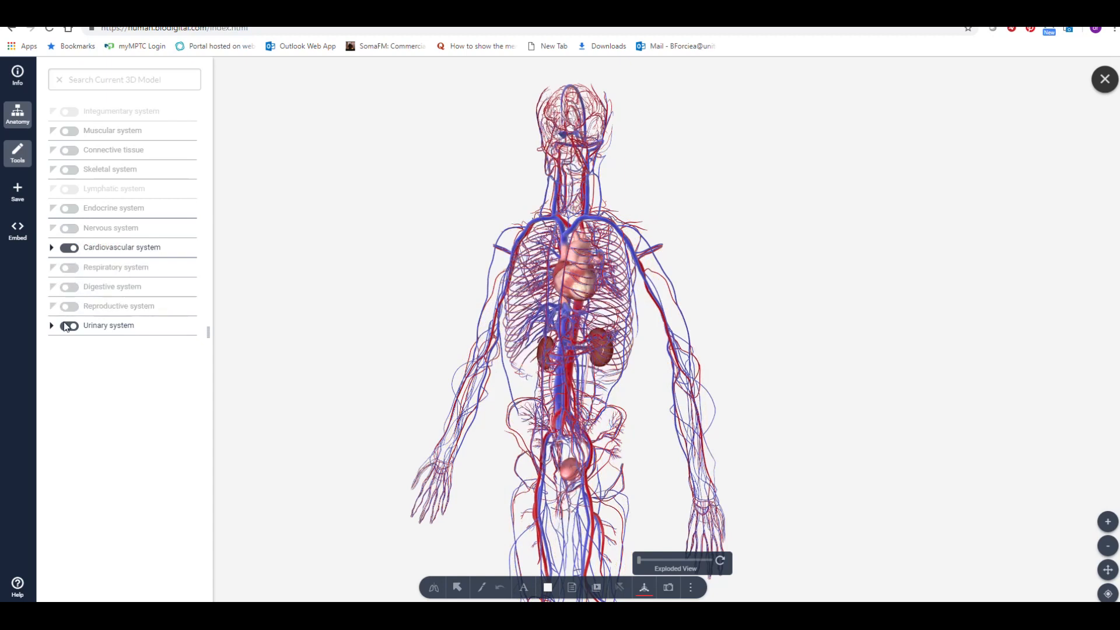
left_click(69, 325)
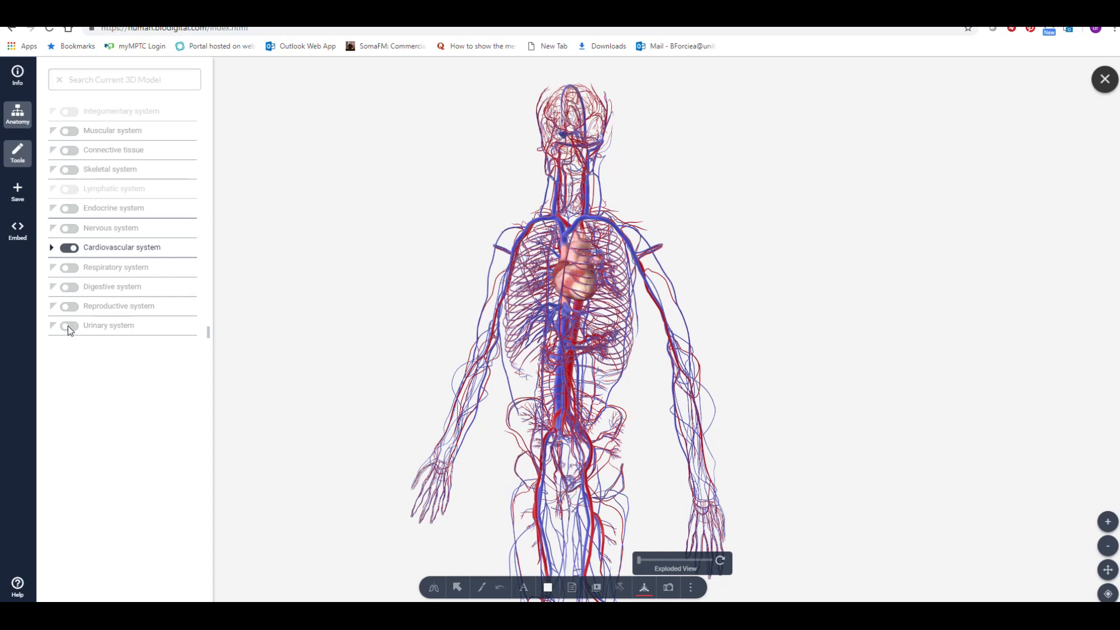
mouse_move(54, 249)
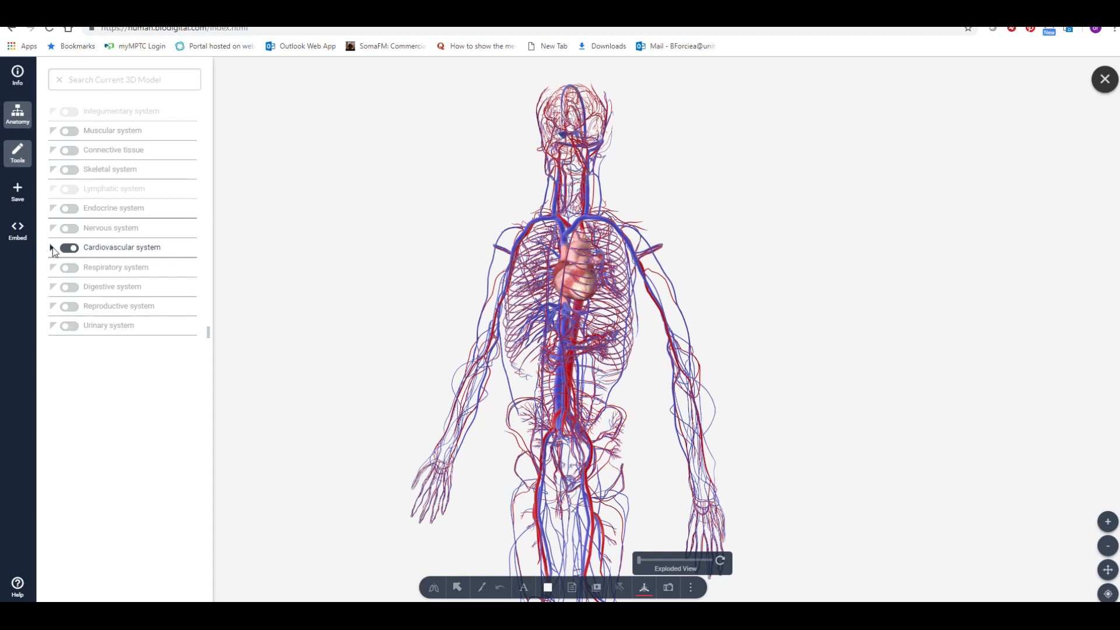
Within the cardiovascular system, hide the arterial and venous vessels so only the heart remains
left_click(59, 247)
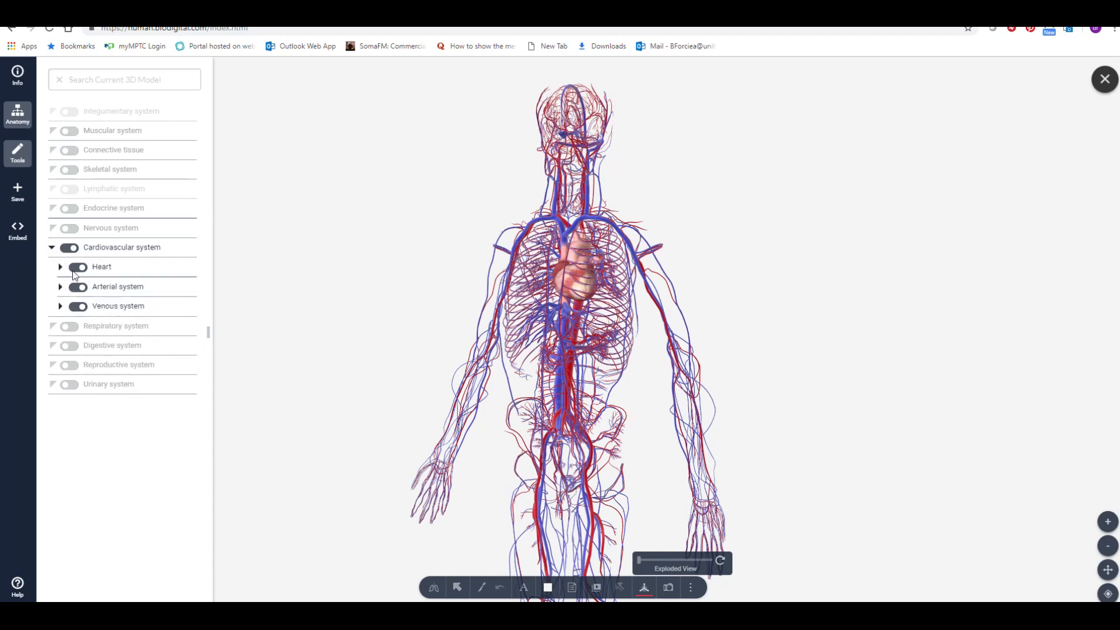
left_click(78, 287)
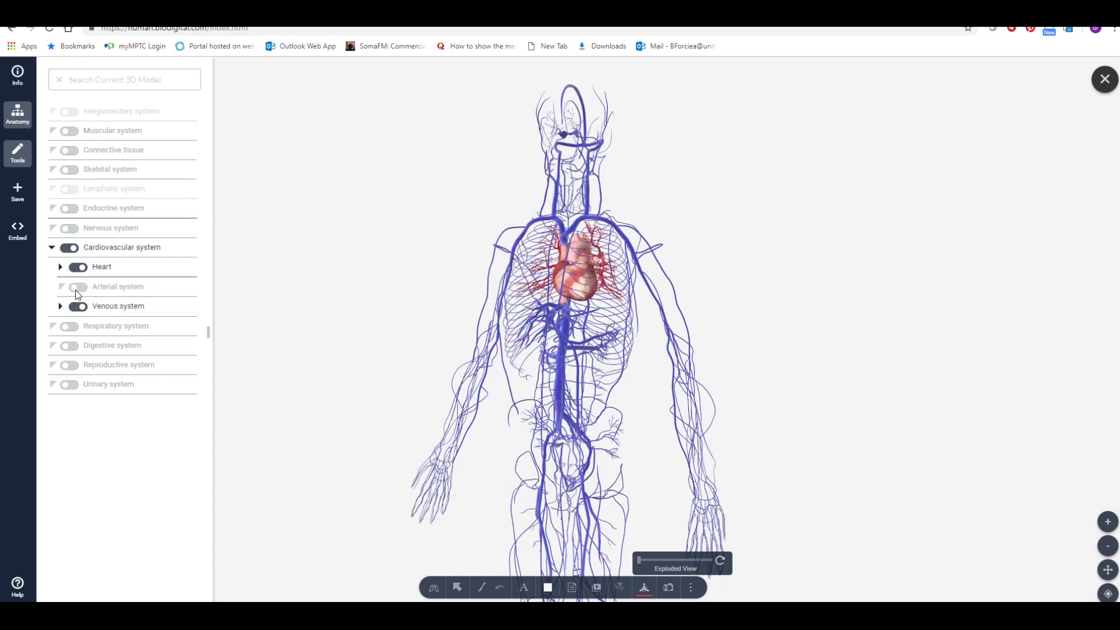
left_click(77, 305)
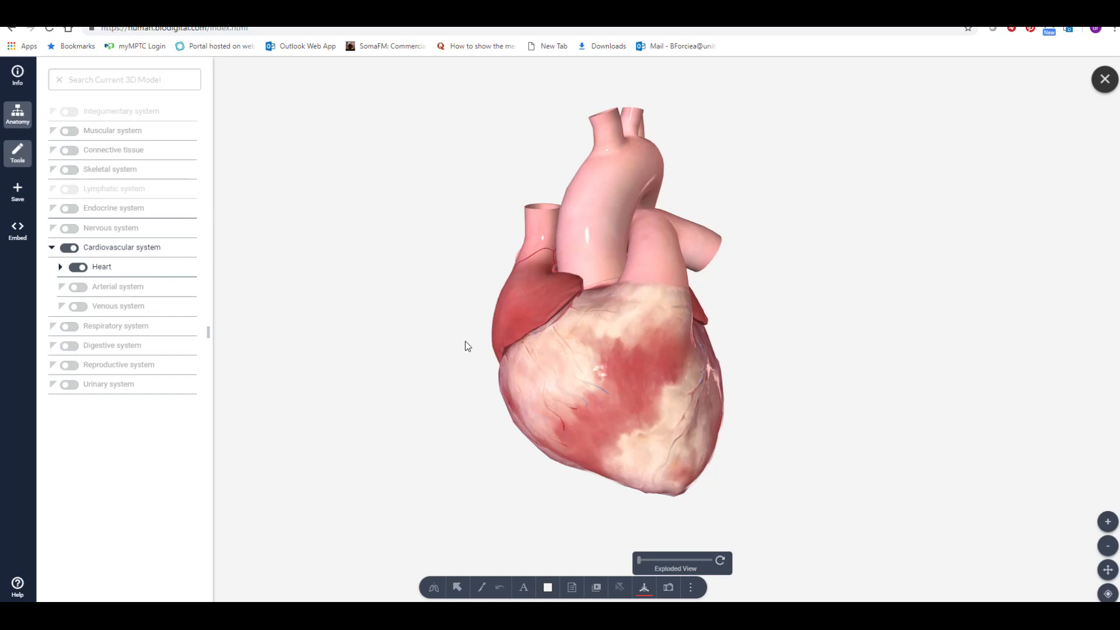
mouse_move(18, 153)
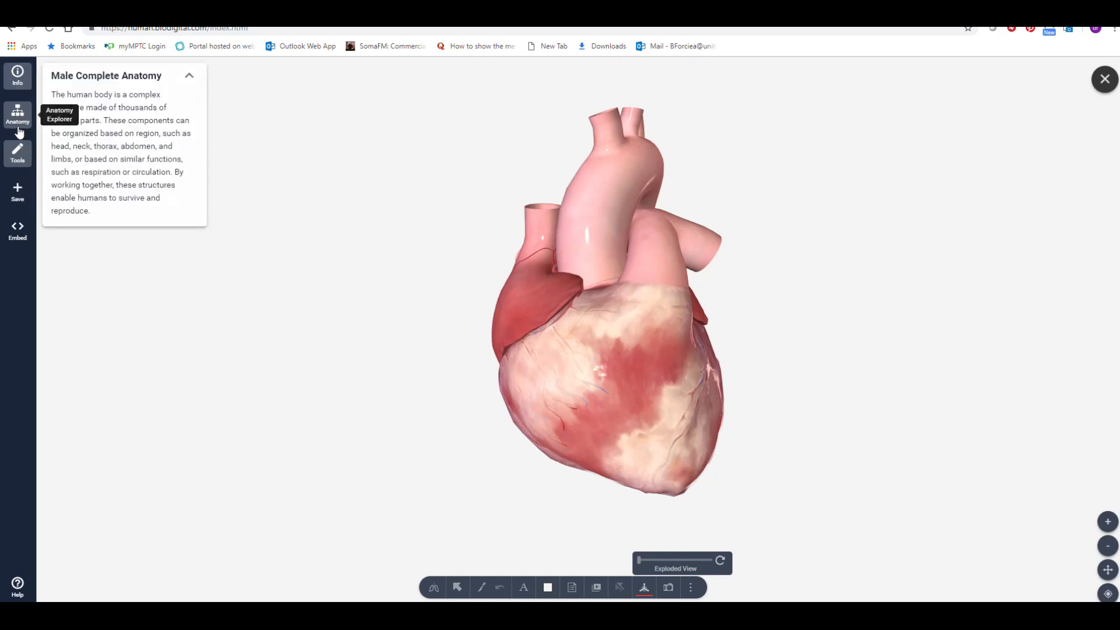
mouse_move(17, 151)
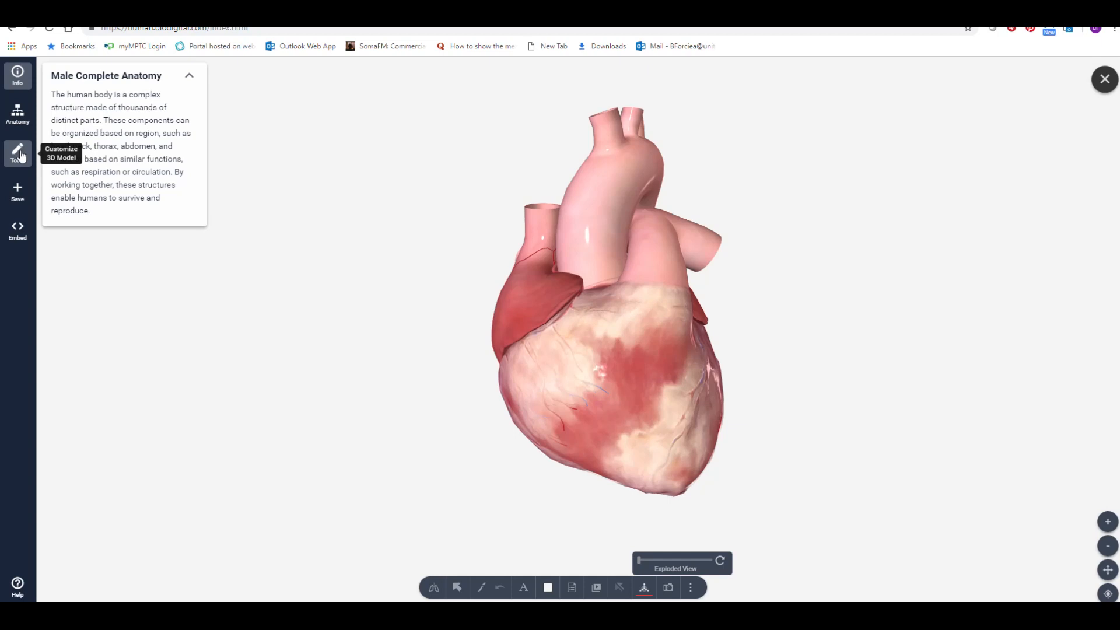
Pin a label named 'Aorta' on the heart's aorta
left_click(523, 586)
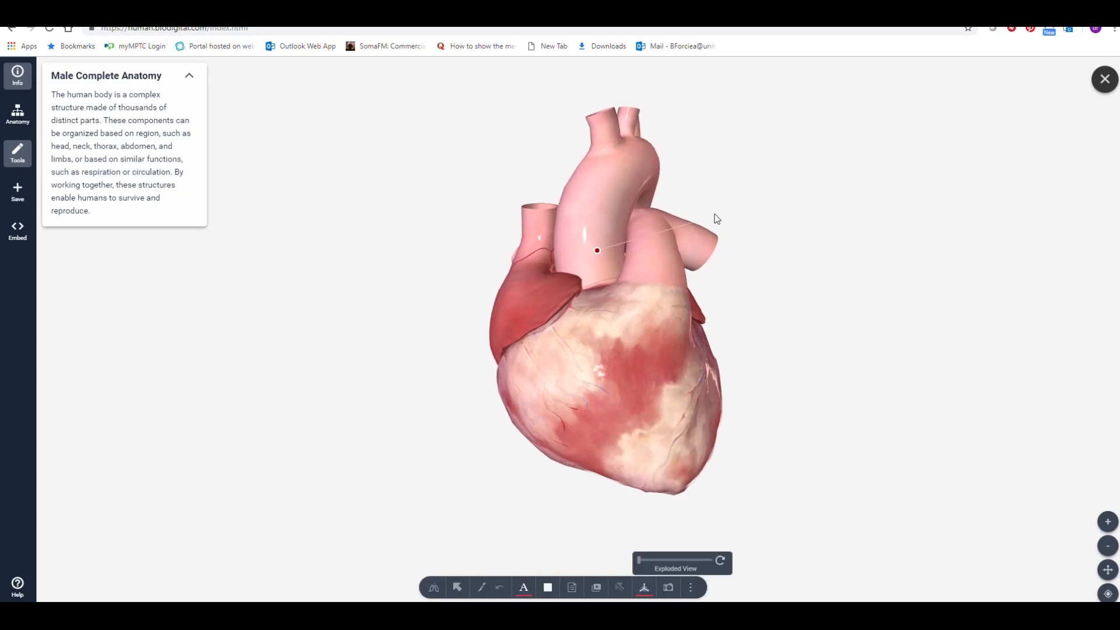
left_click(596, 250)
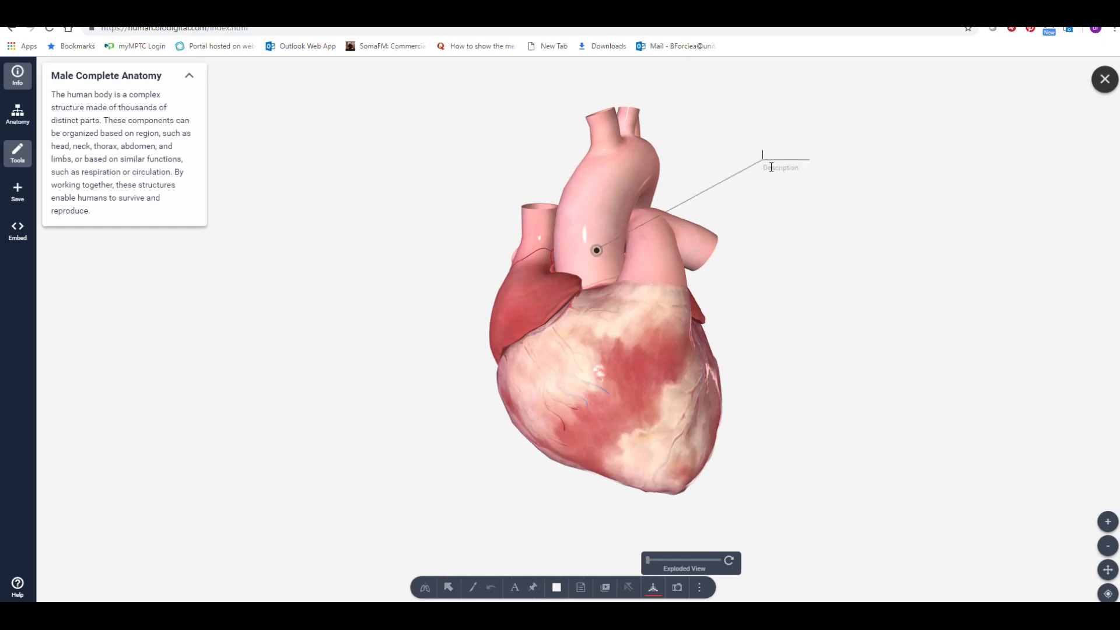
type("A")
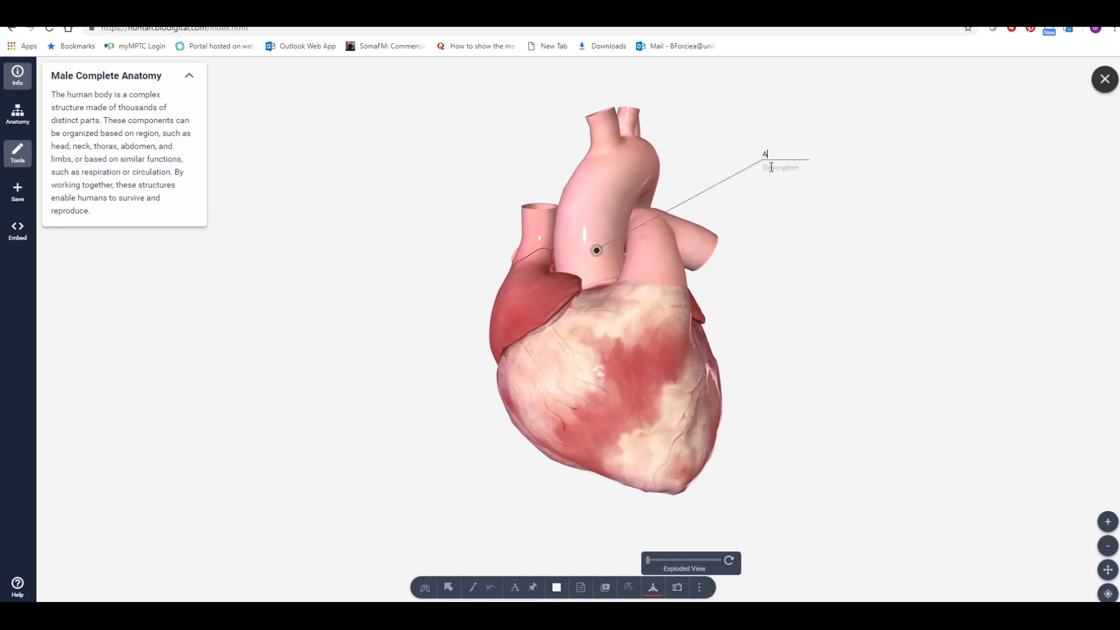
type("orta")
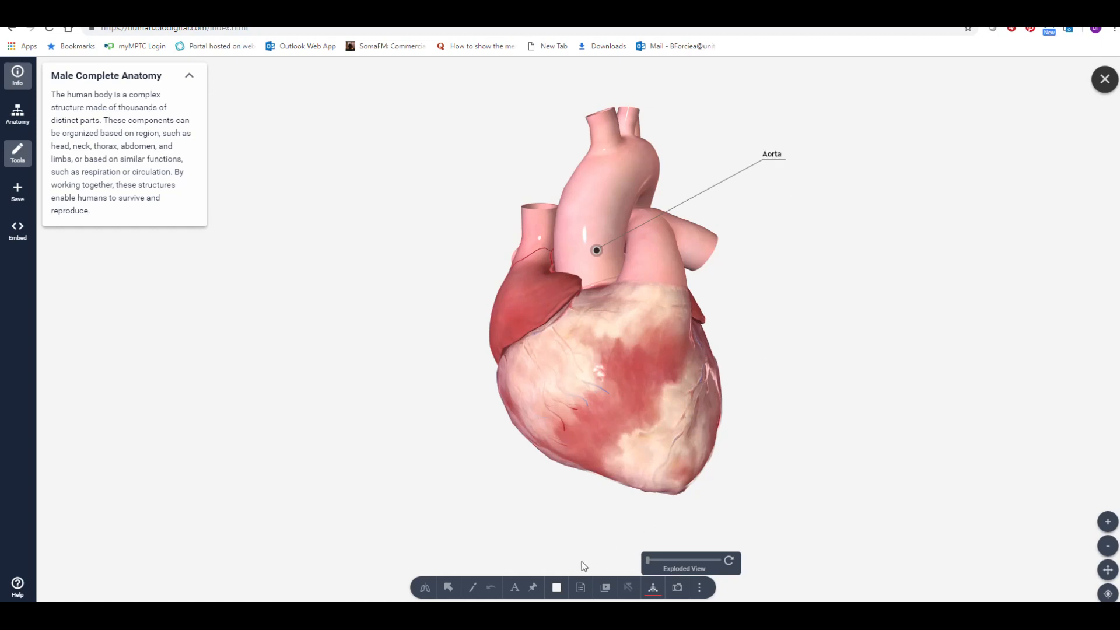
mouse_move(515, 587)
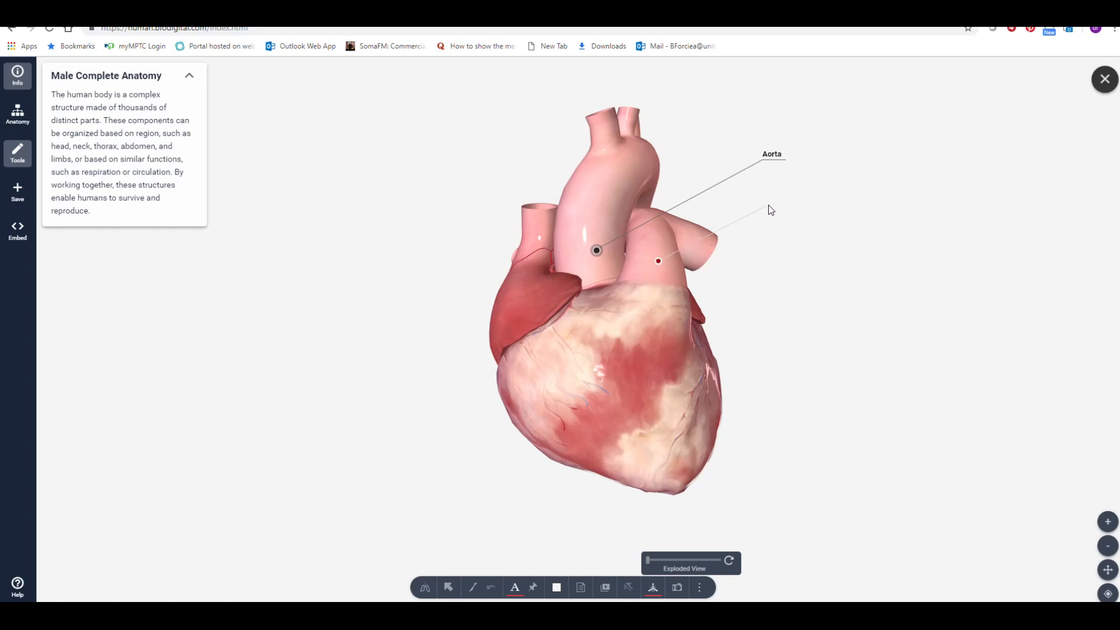
Pin labels named 'Pulmonary Trunk' and 'Superior Vena Cava' on the heart
left_click(657, 261)
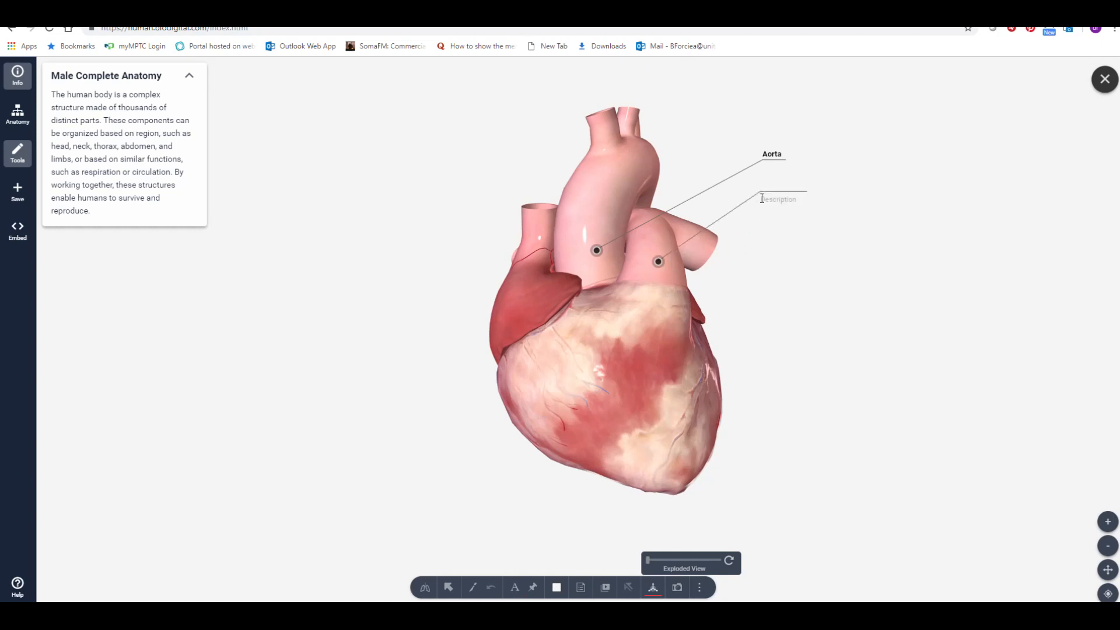
type("Pulmo")
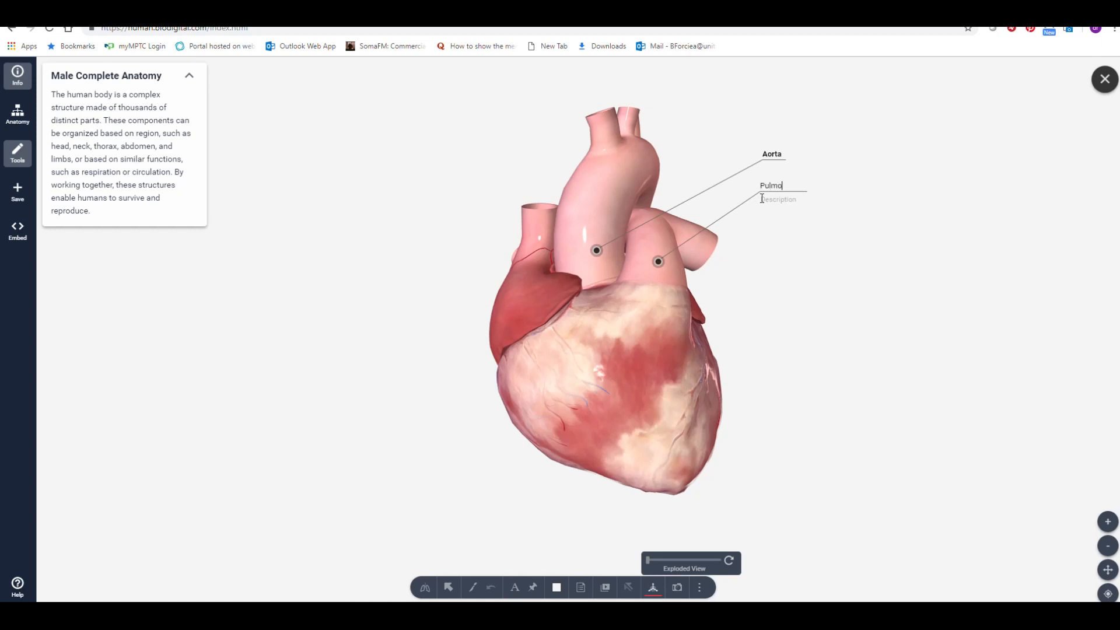
type("nary Trunk")
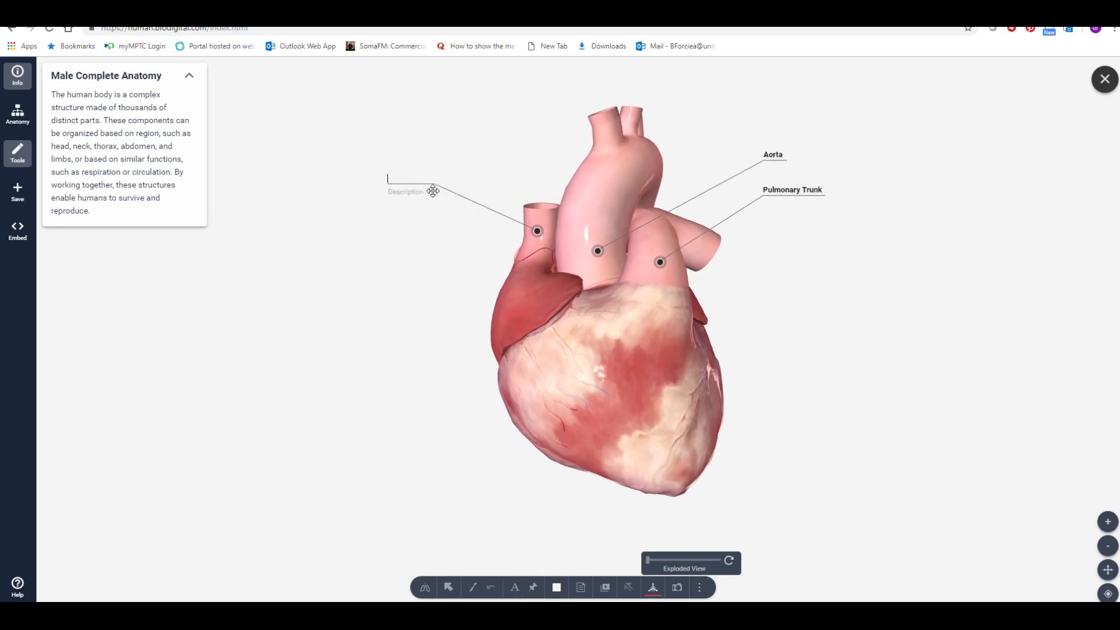
type("Superior Vena Cava")
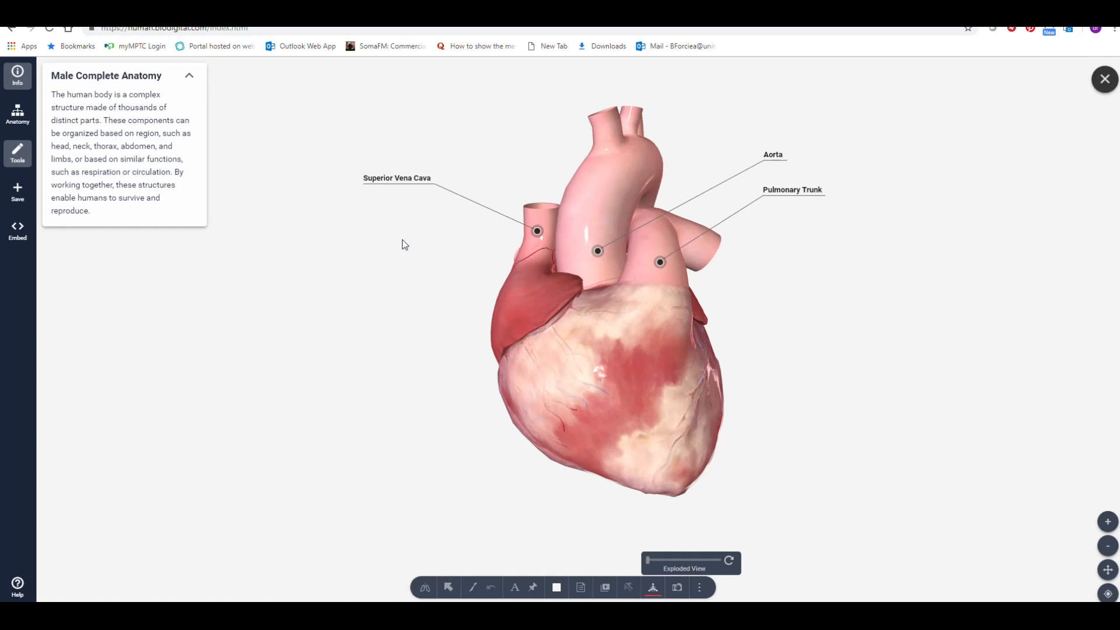
mouse_move(199, 229)
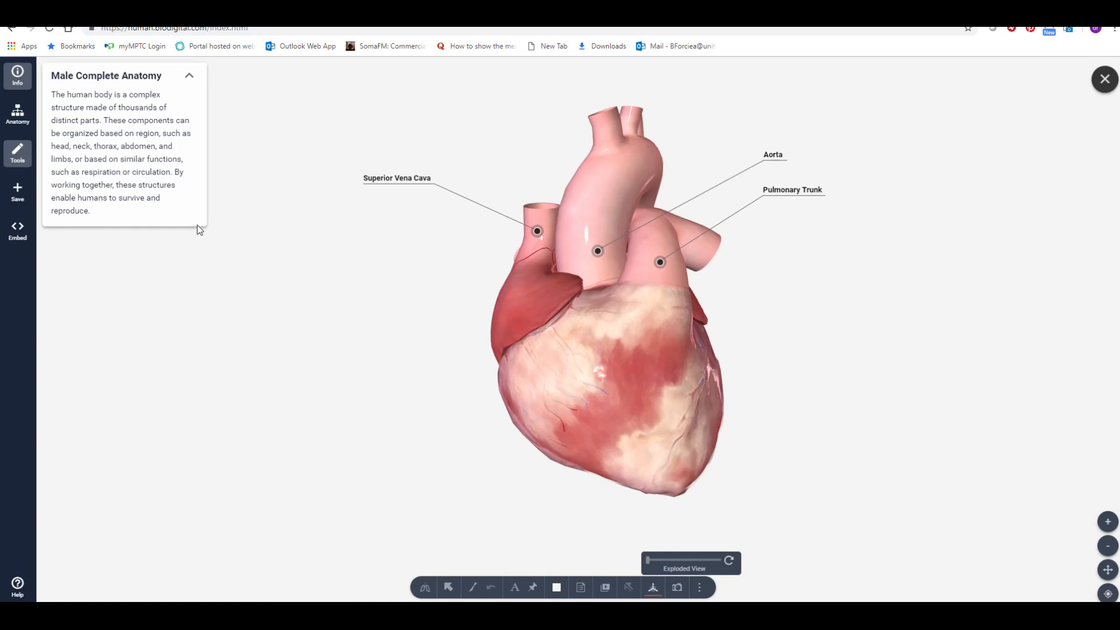
mouse_move(18, 188)
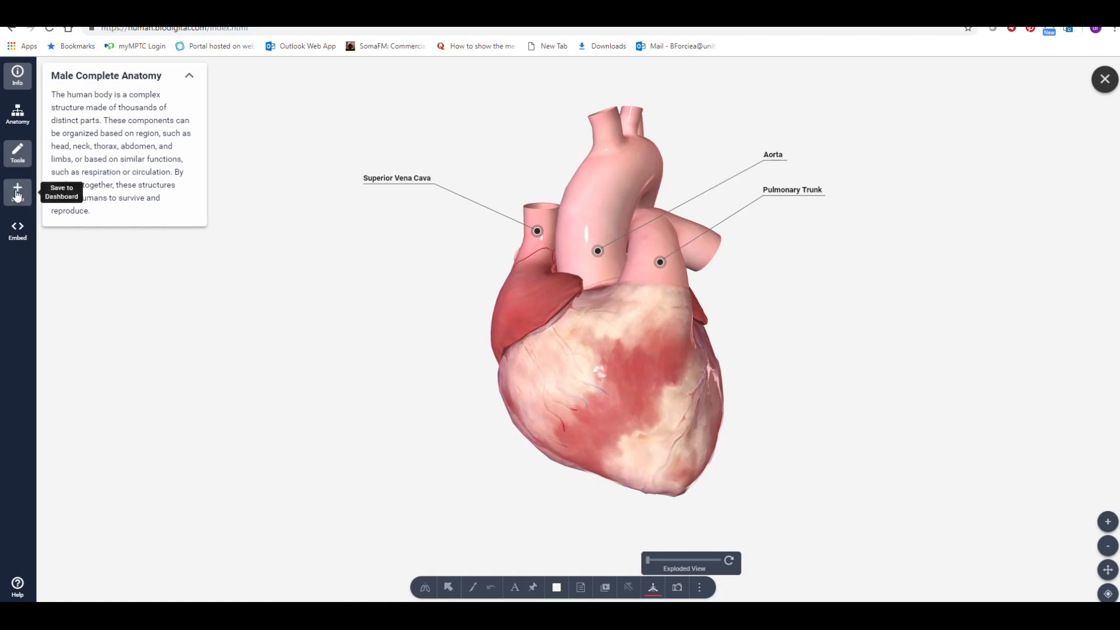
Save the labelled heart to the dashboard under the title 'Test'
left_click(18, 192)
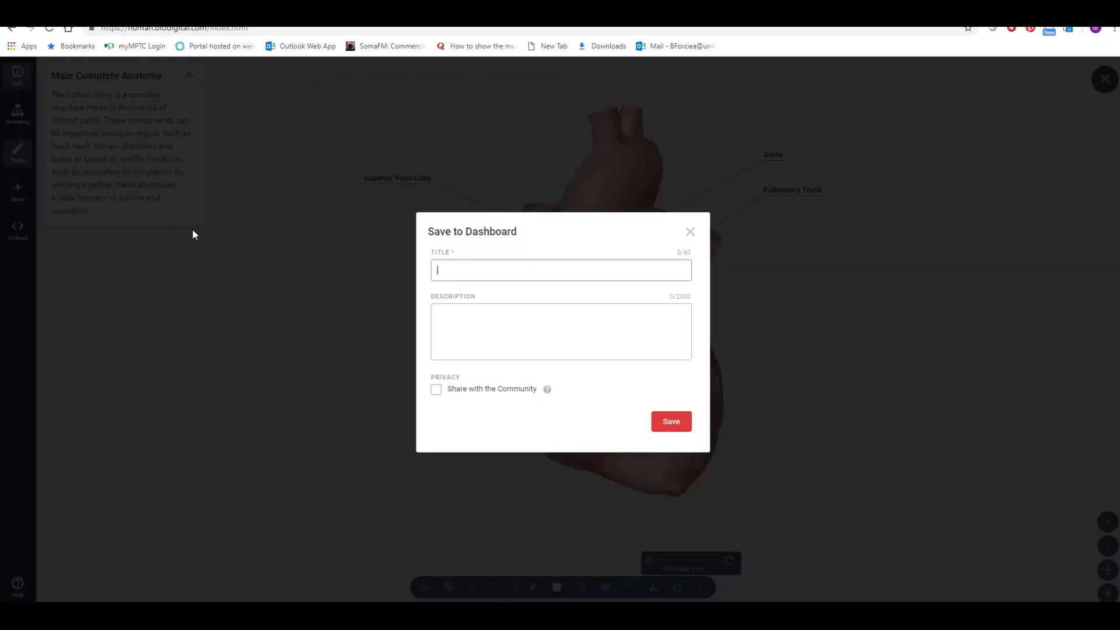
type("Test")
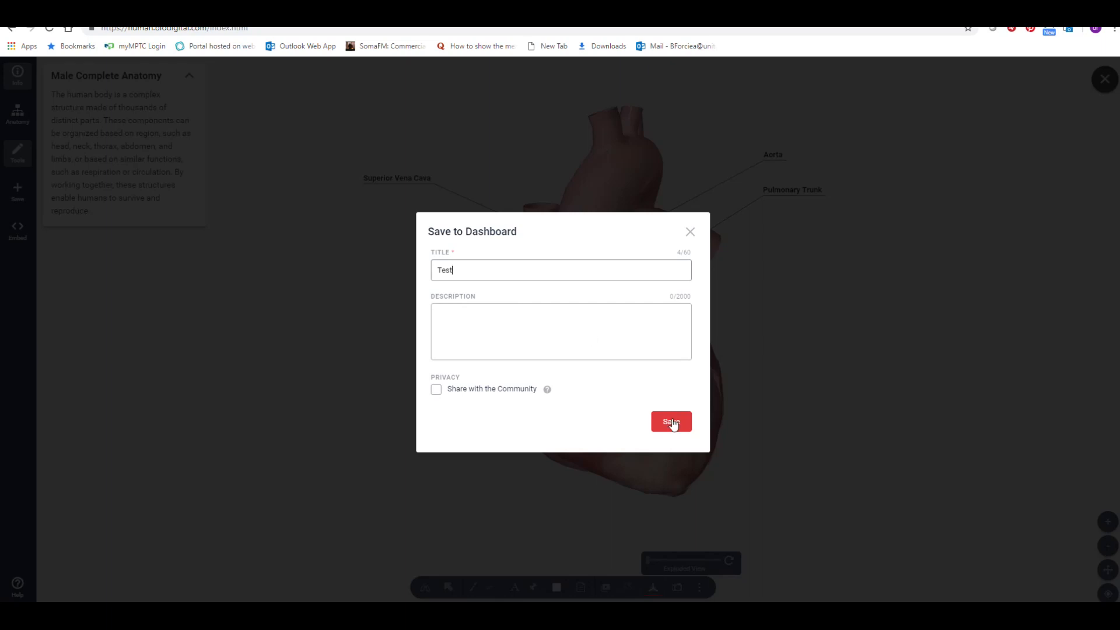
left_click(670, 421)
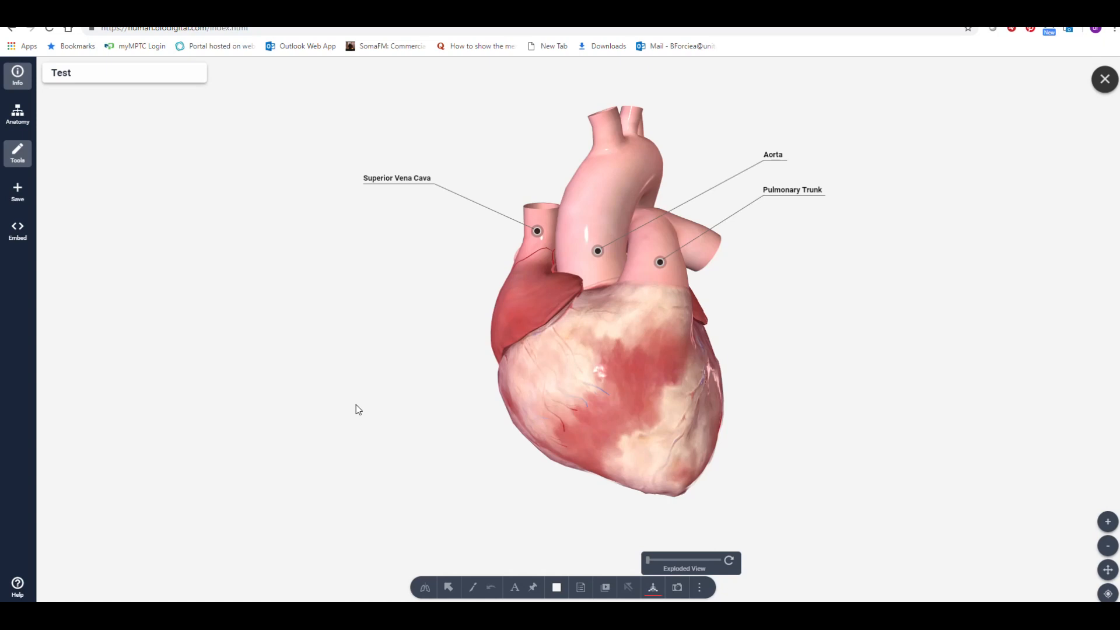
mouse_move(357, 400)
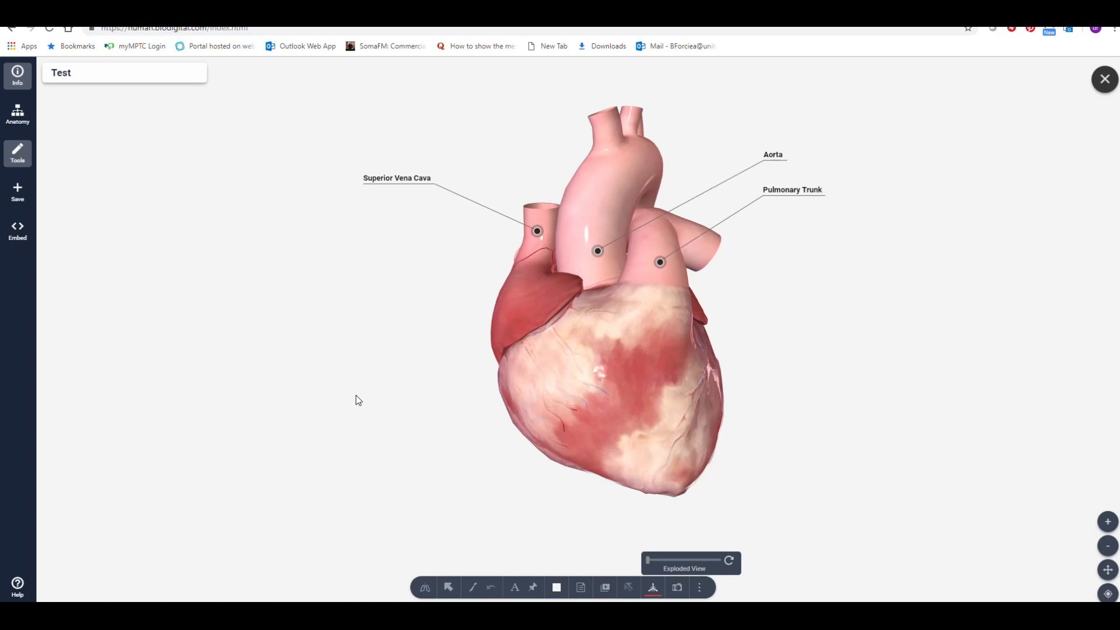
Publish the Test heart as a widget, copy its direct link and dismiss the widget dialog
left_click(18, 229)
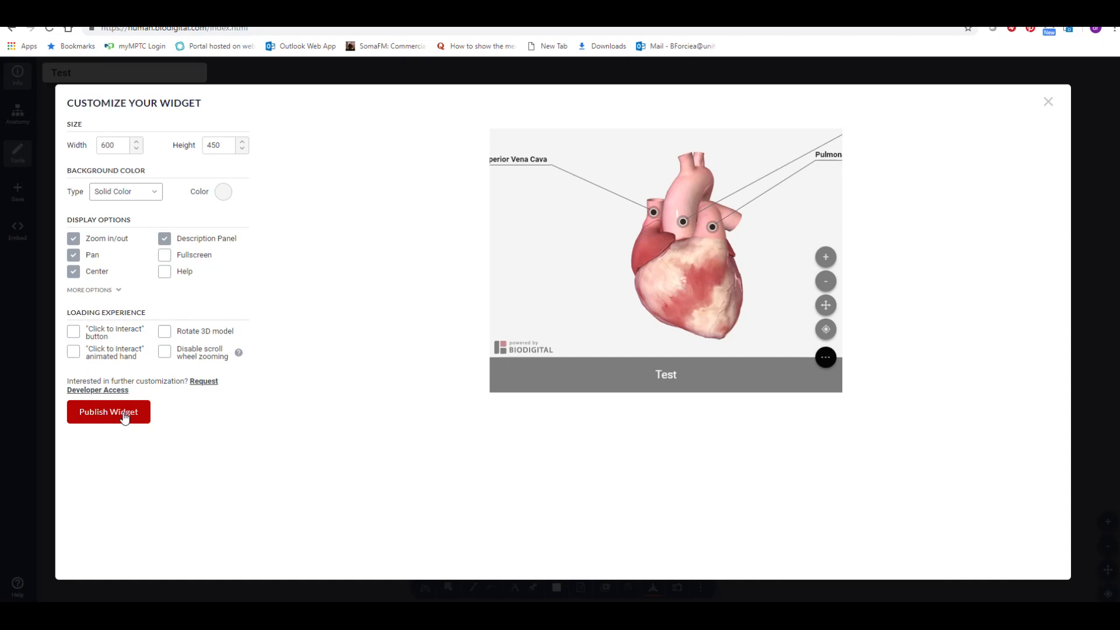
left_click(107, 412)
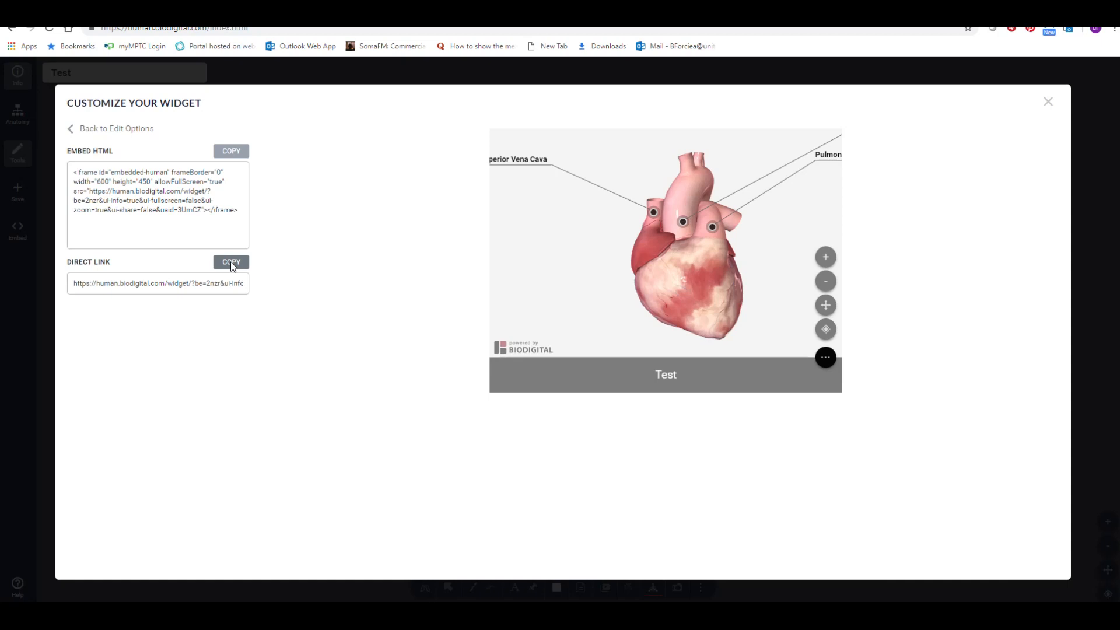
left_click(231, 262)
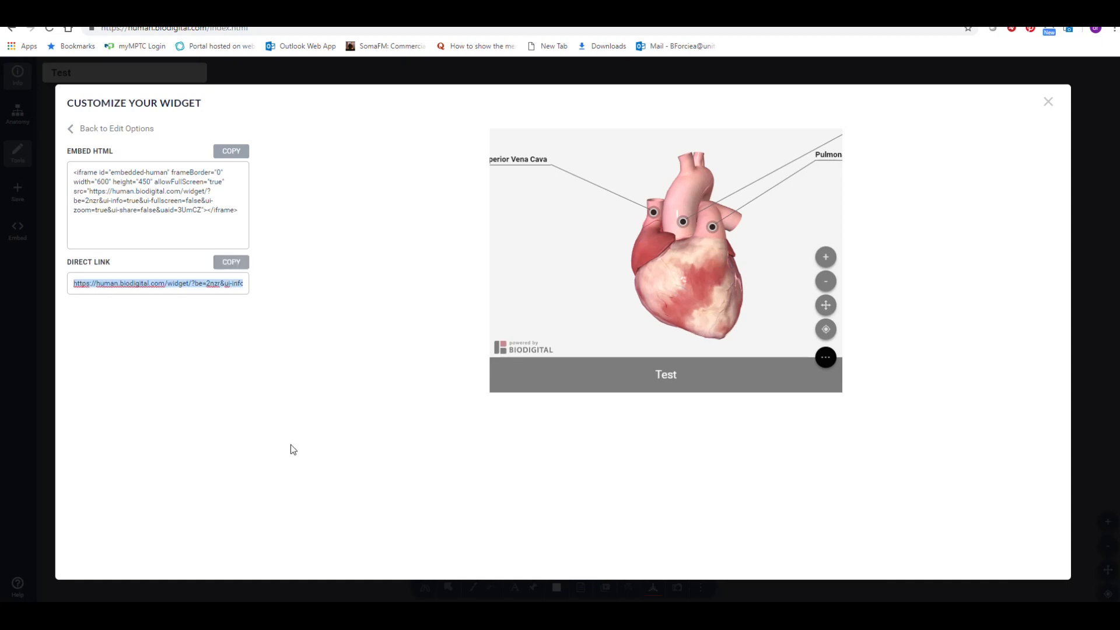
mouse_move(1047, 101)
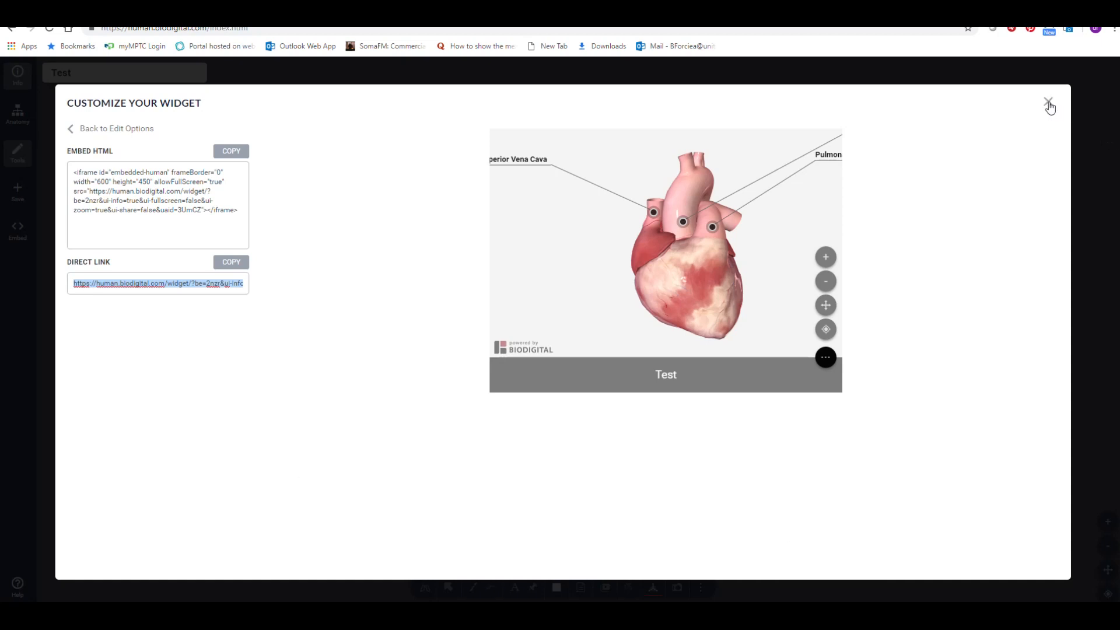
left_click(1048, 103)
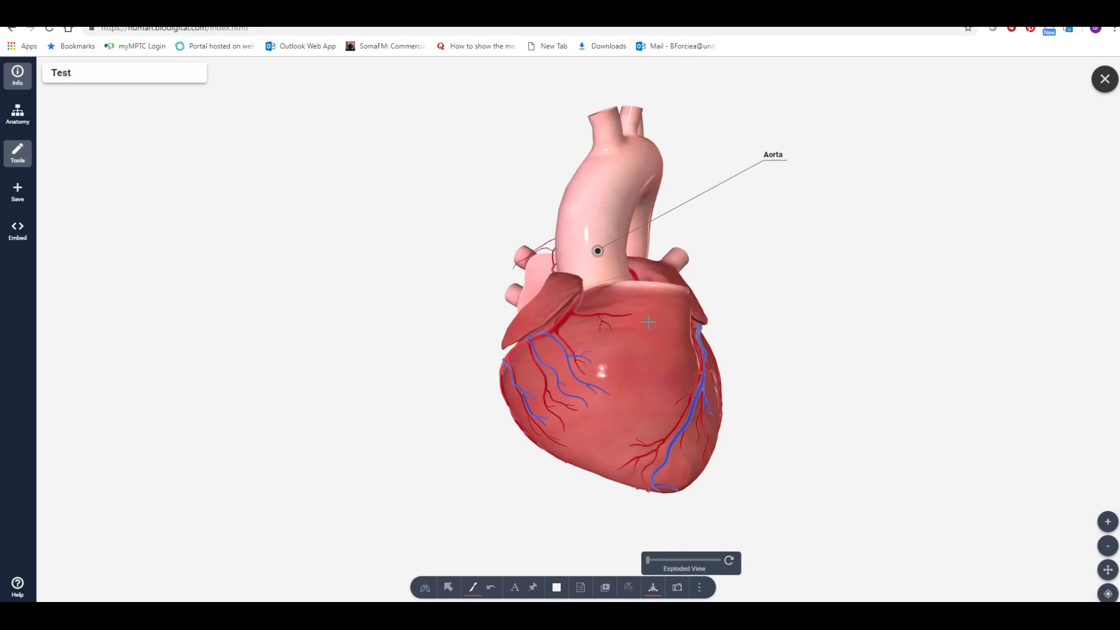
mouse_move(588, 437)
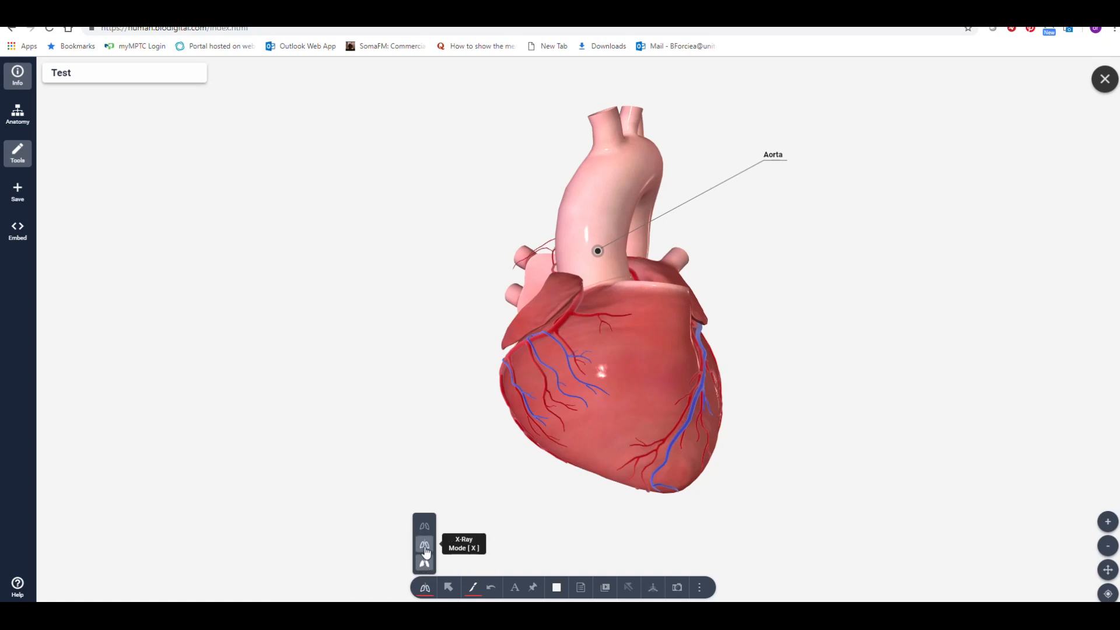
Switch the heart to X-Ray mode and highlight the aorta, right auricle and left atrium solid
left_click(425, 546)
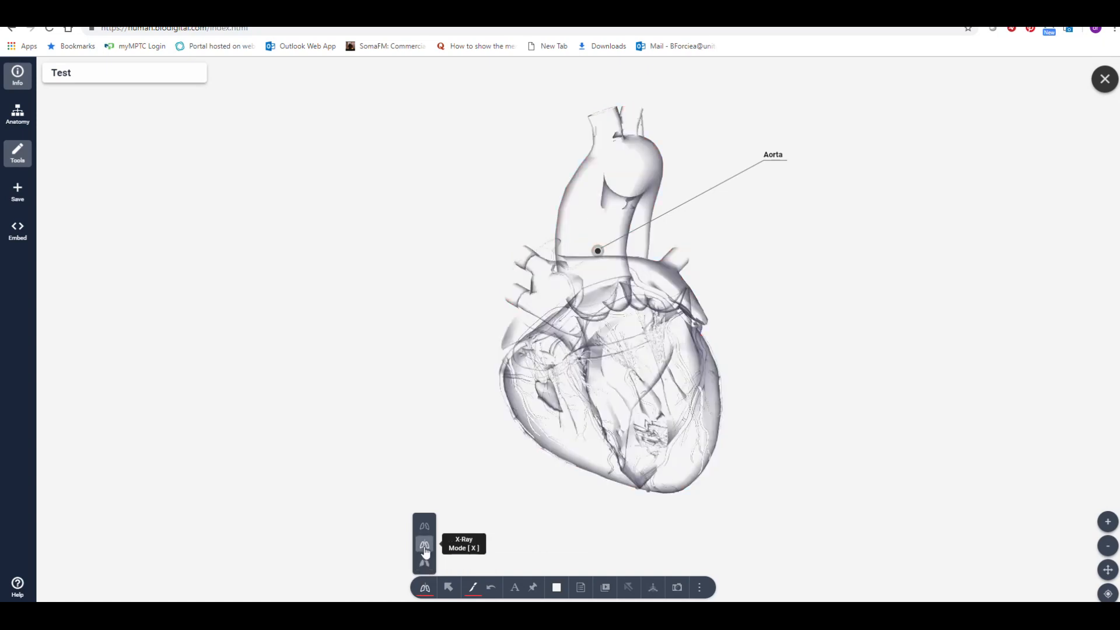
left_click(424, 546)
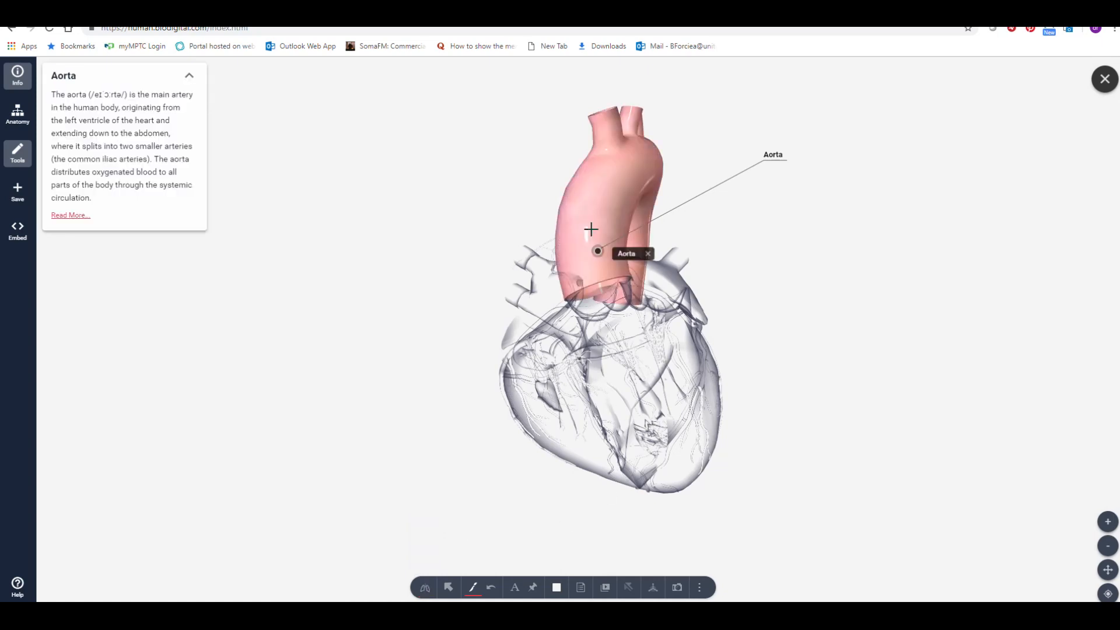
left_click(558, 299)
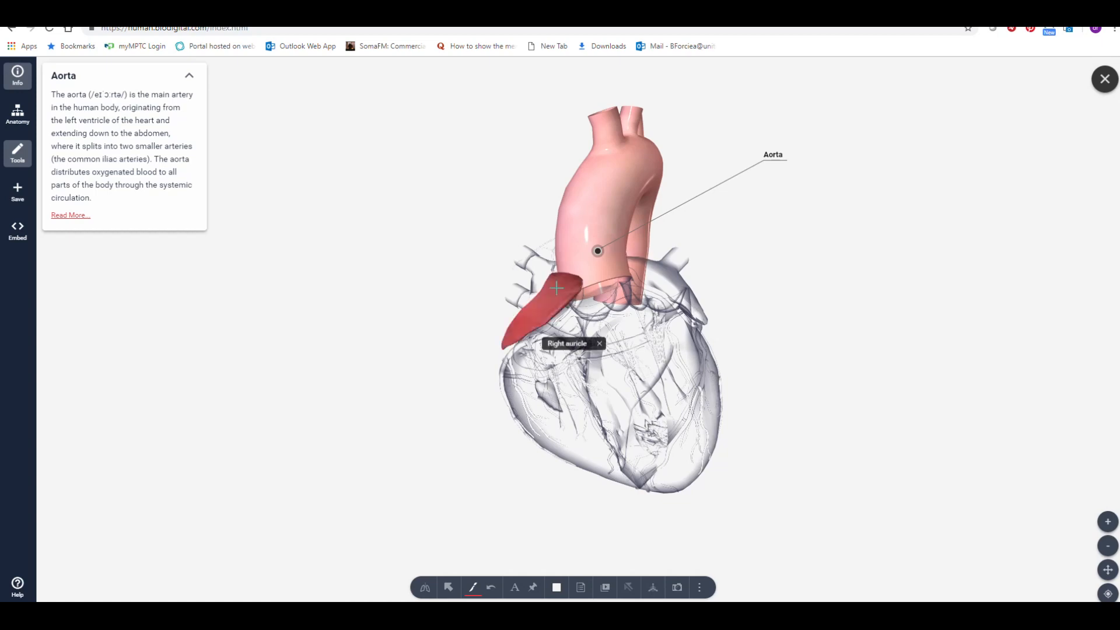
left_click(677, 260)
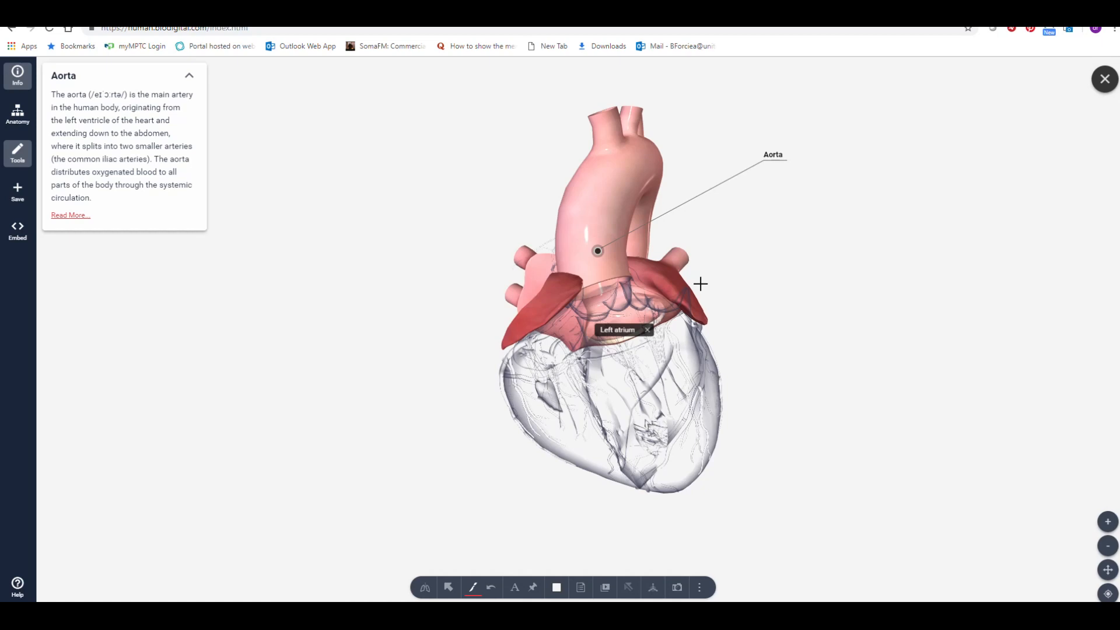
mouse_move(697, 287)
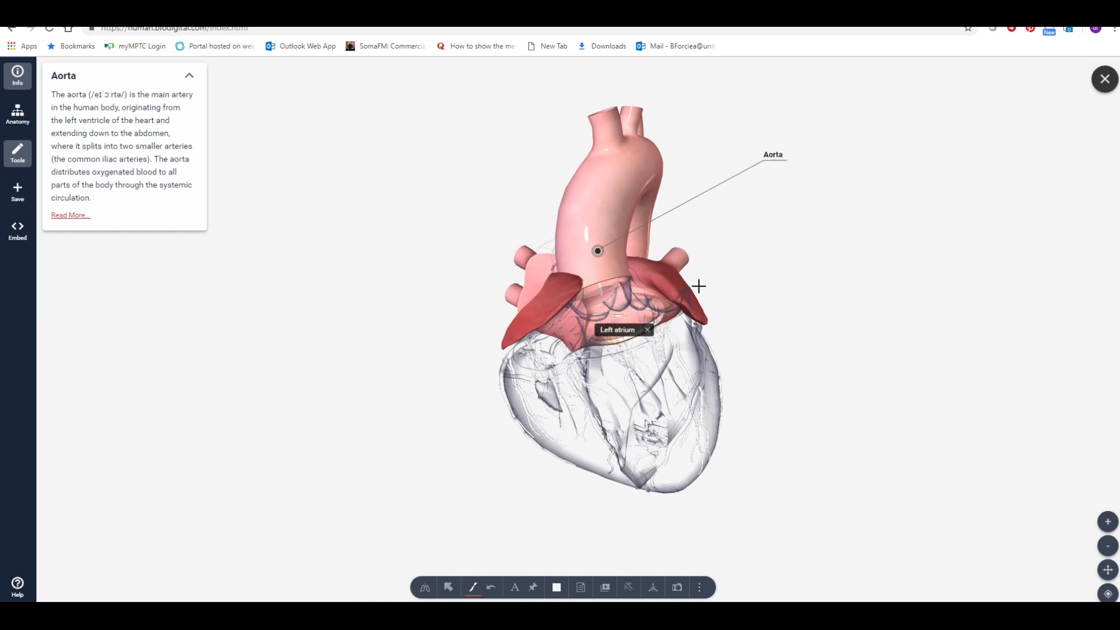
mouse_move(778, 415)
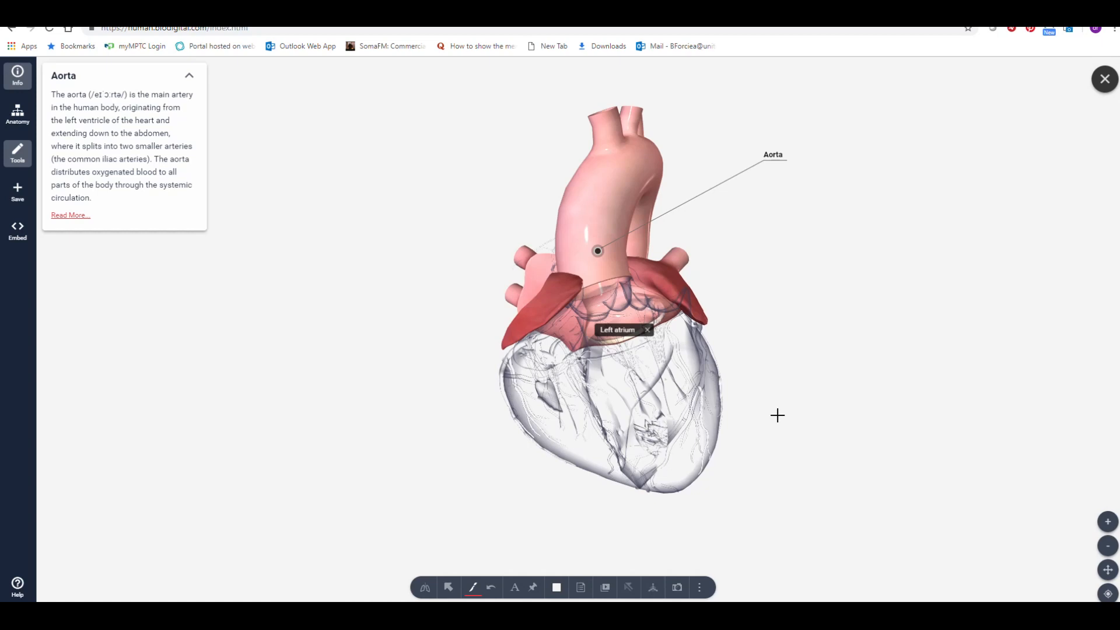
mouse_move(775, 415)
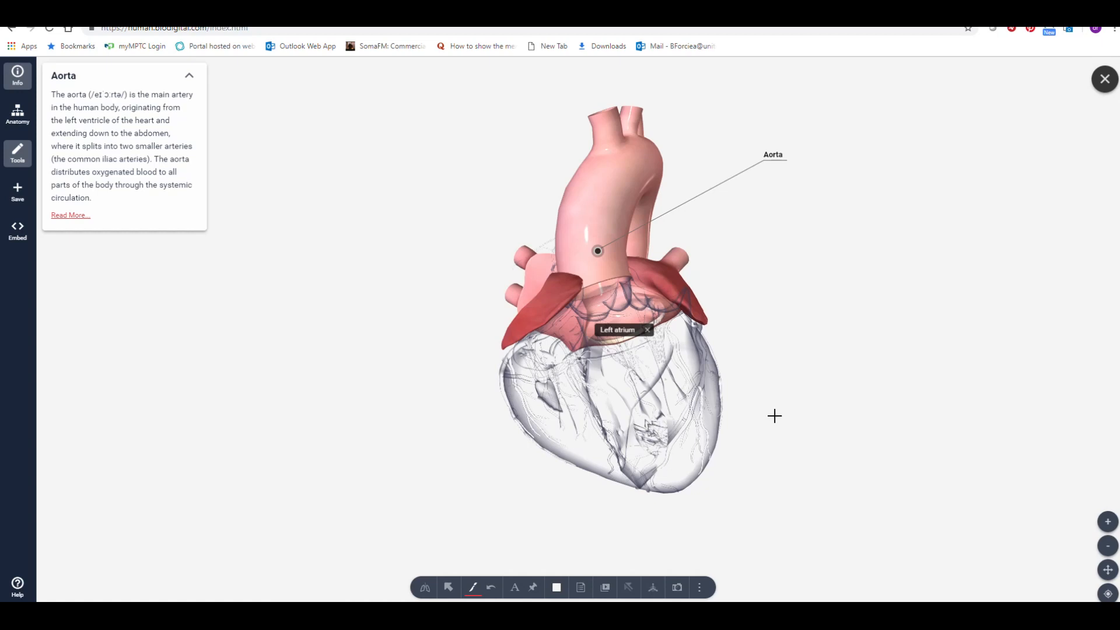